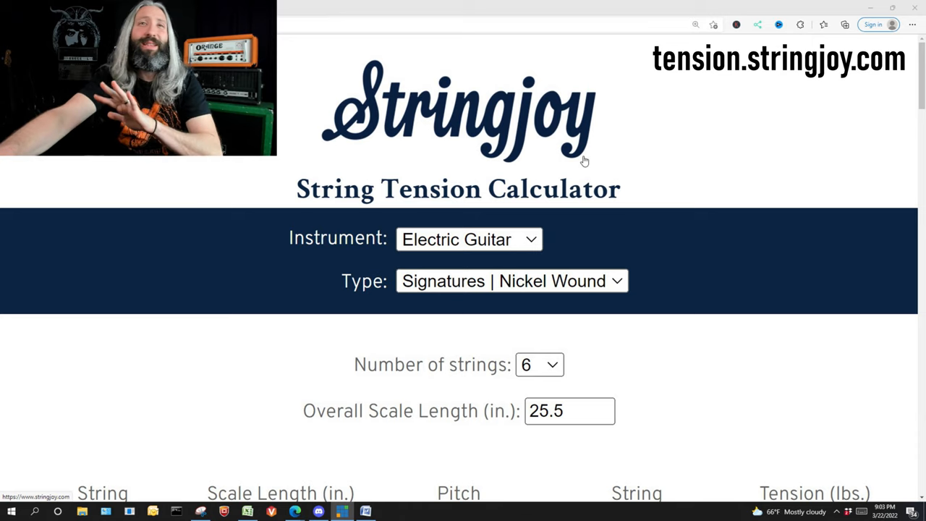
mouse_move(326, 89)
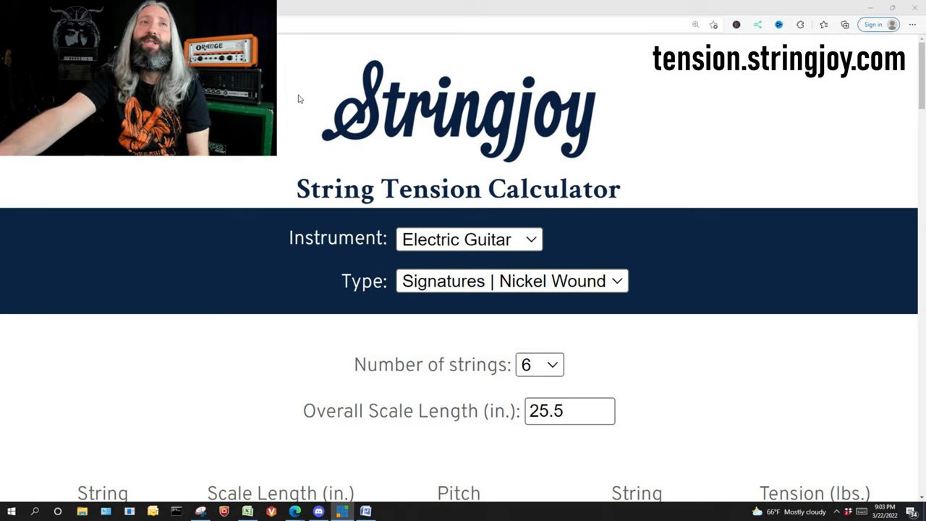
Keep Electric Guitar as the instrument and Signatures | Nickel Wound as the string type.
scroll(down, 3)
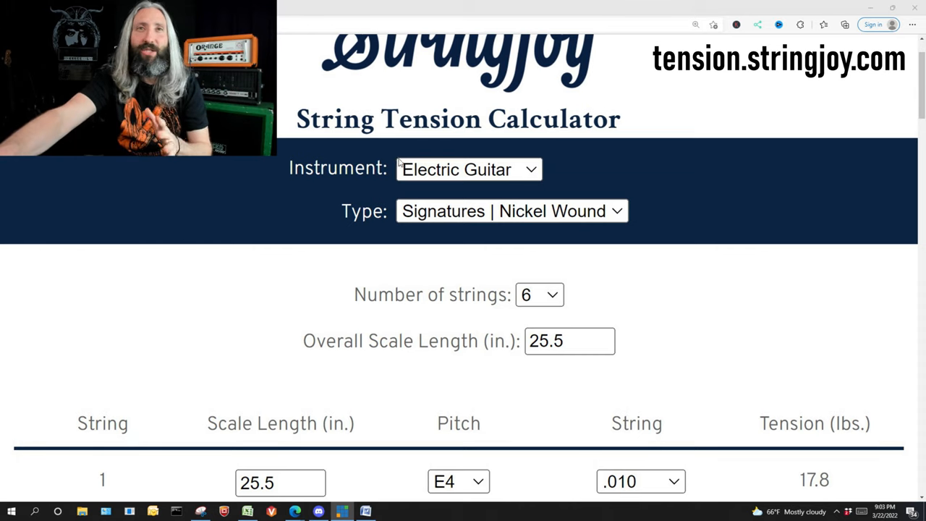
click(469, 169)
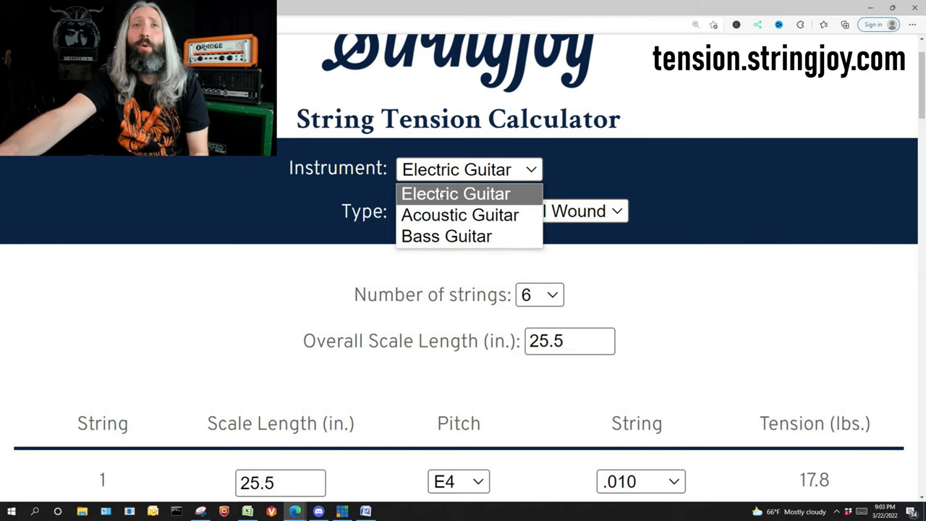
click(456, 193)
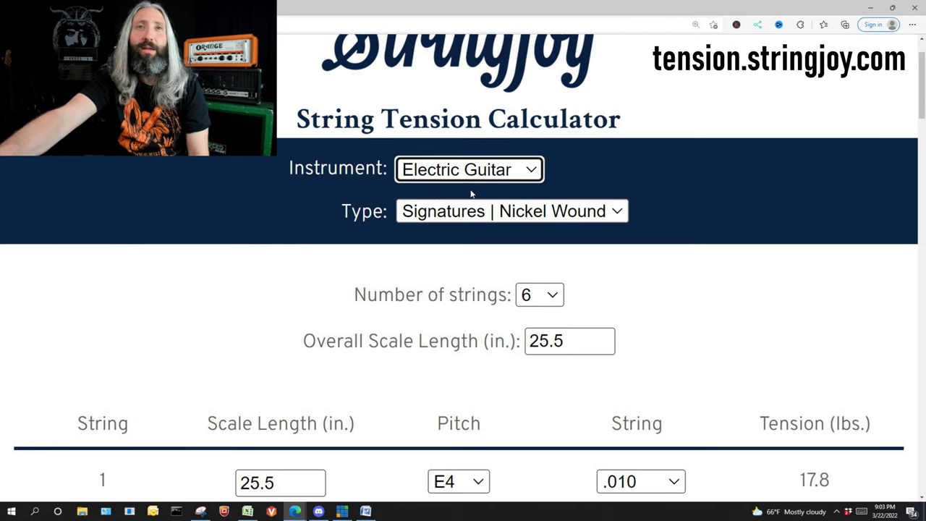
click(511, 211)
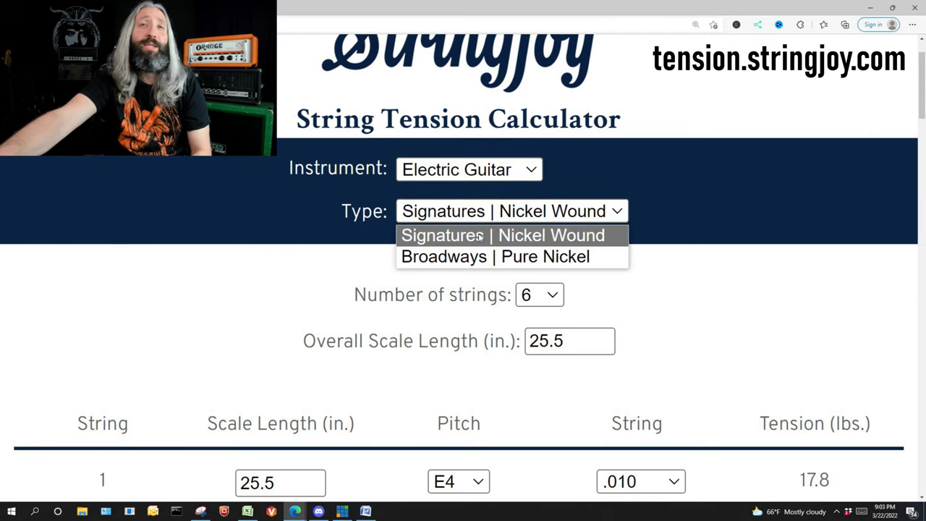
click(502, 234)
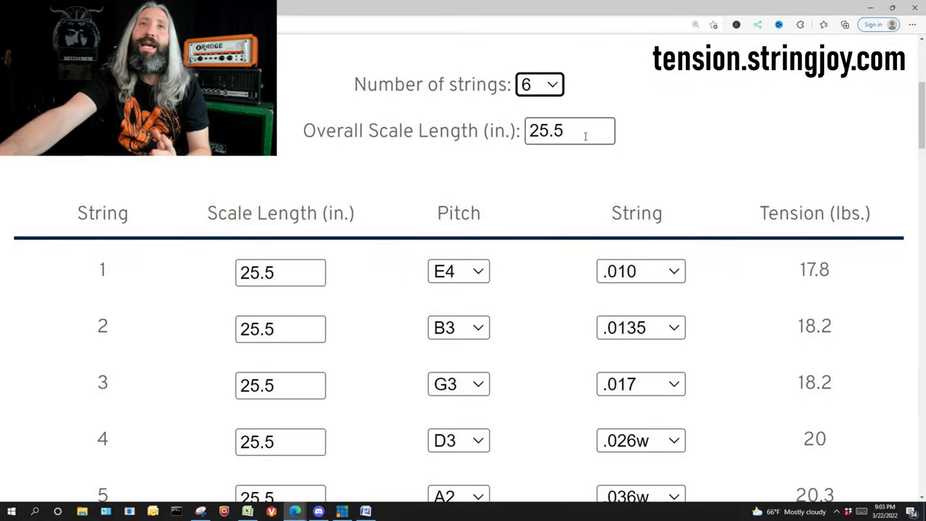
Set the six gauges to .009, .012, .015, .024w, .032w and .042w.
scroll(down, 3)
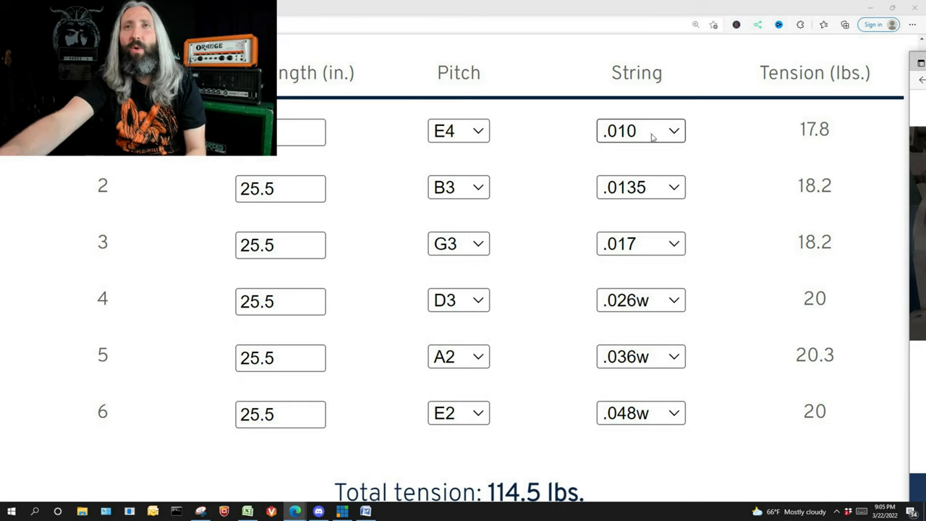
click(640, 130)
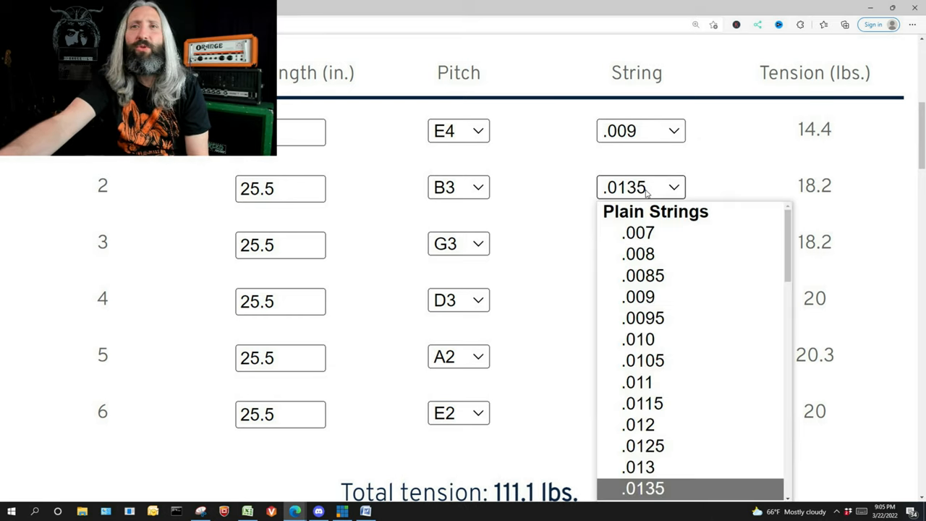
click(637, 424)
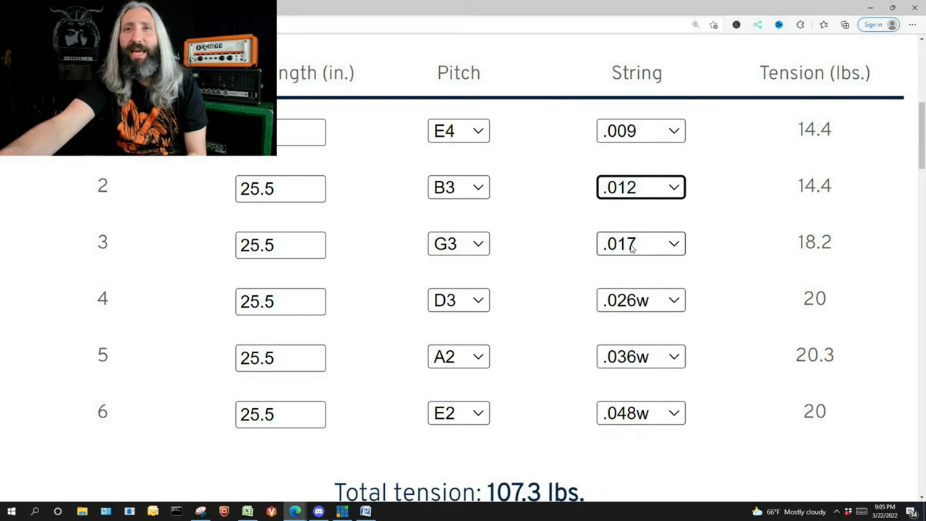
click(639, 243)
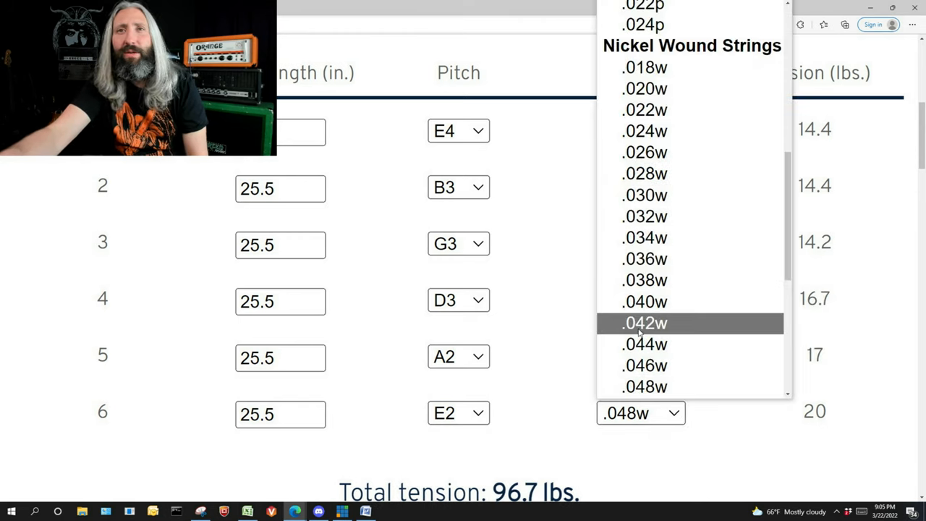
click(643, 323)
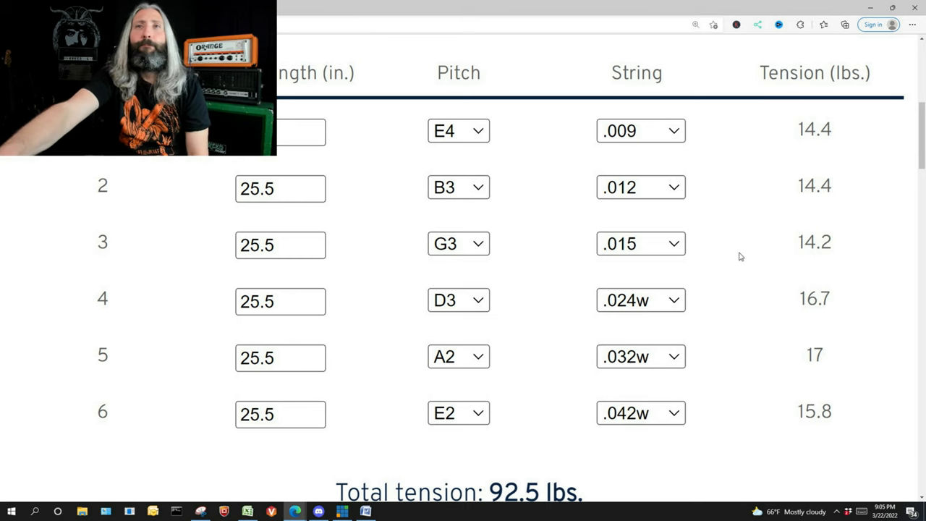
scroll(down, 3)
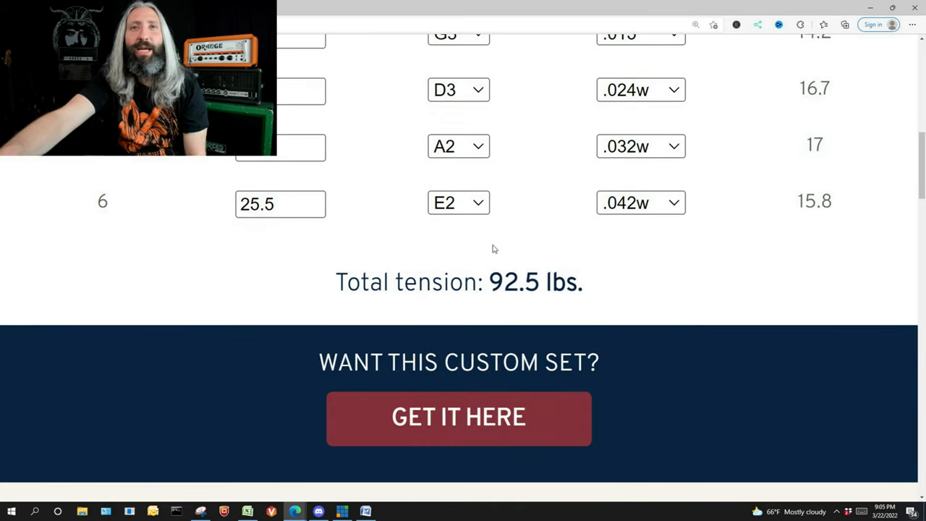
scroll(up, 3)
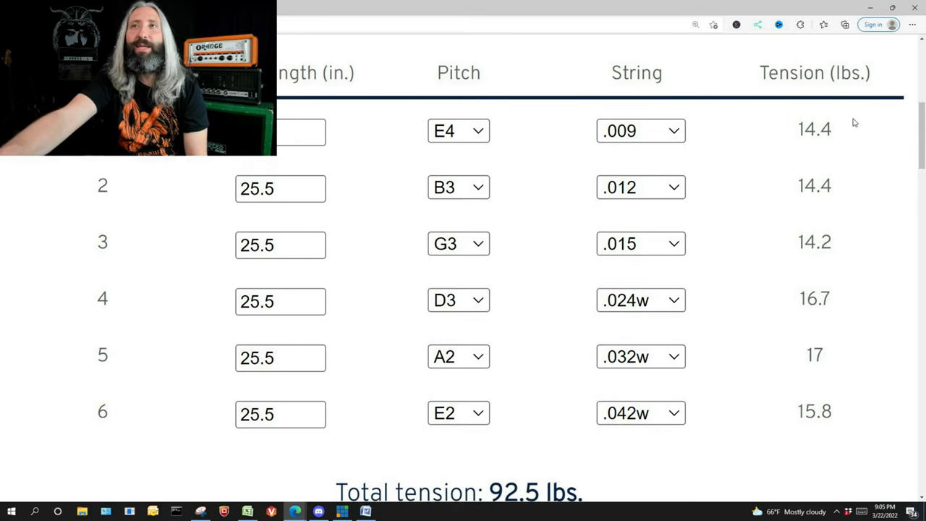
mouse_move(810, 289)
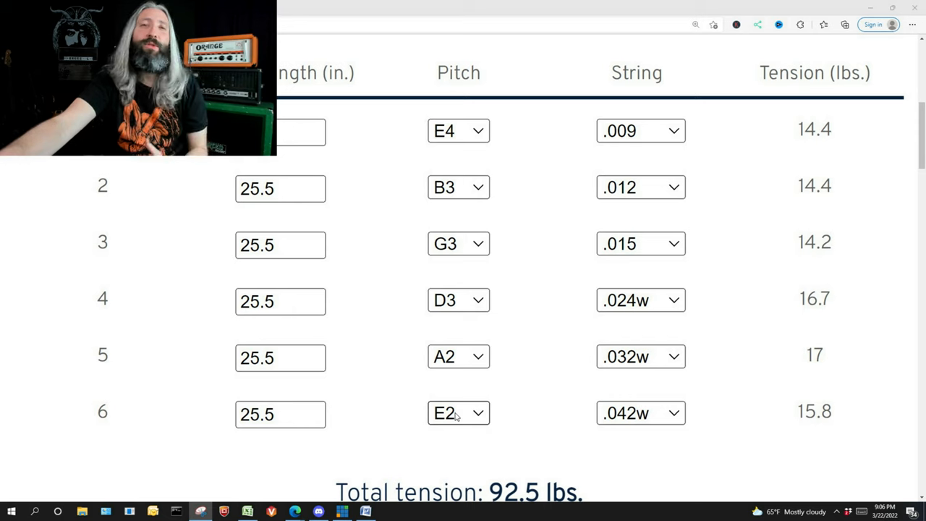
mouse_move(480, 400)
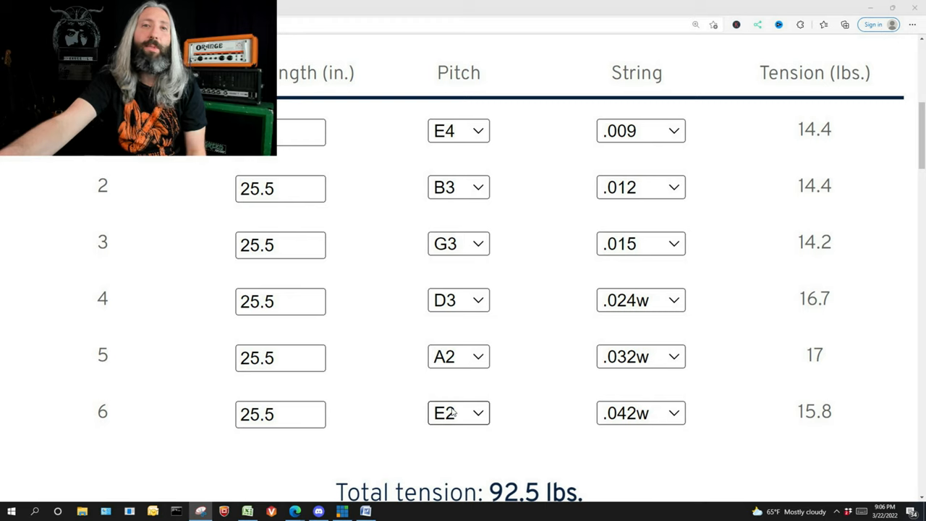
Tune strings 6 through 1 down to B1, E2, A2, D3, F#3 and B3.
click(458, 412)
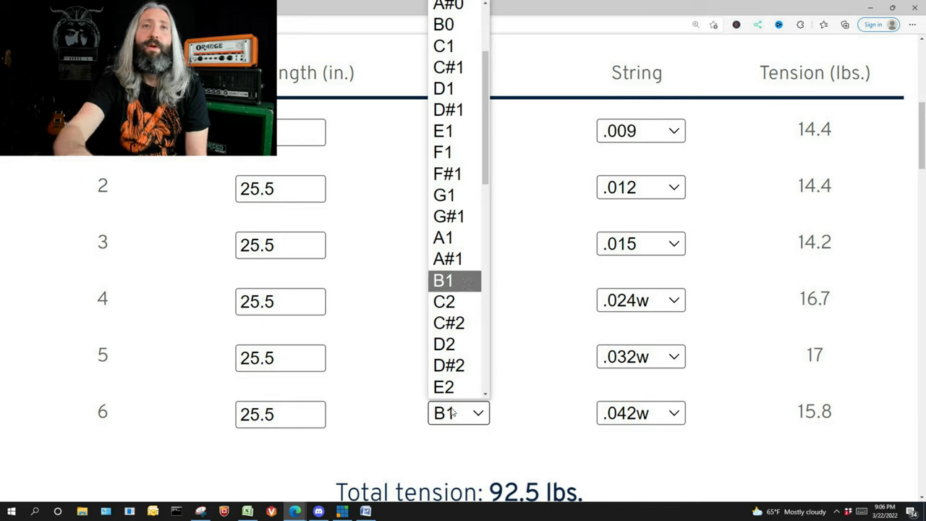
click(443, 329)
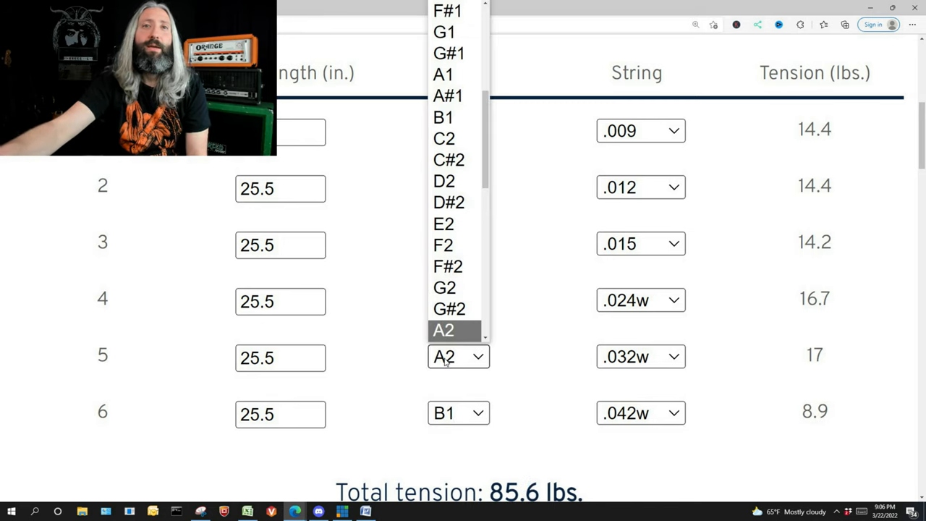
click(447, 266)
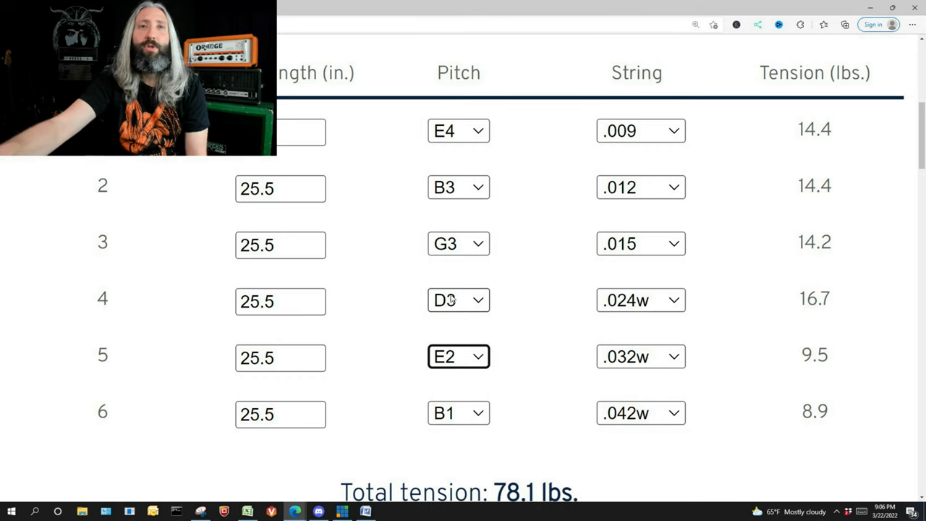
click(458, 299)
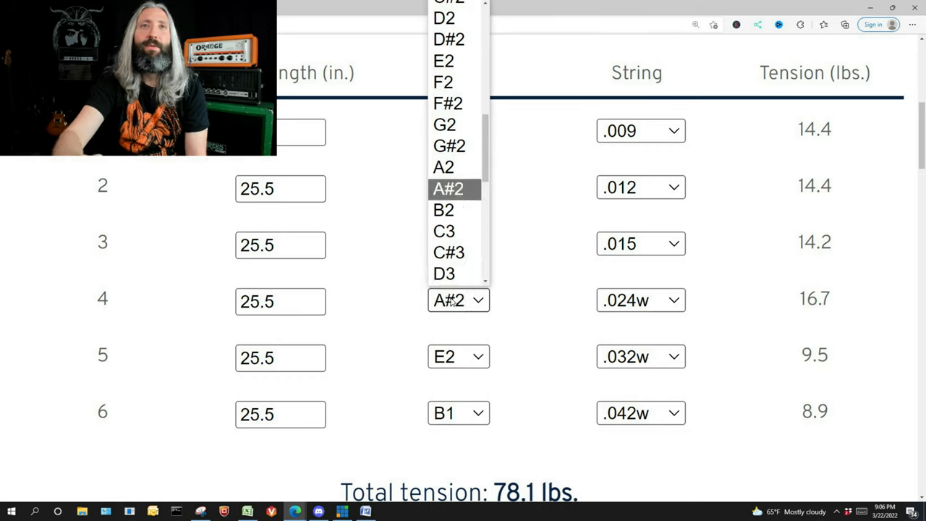
click(457, 243)
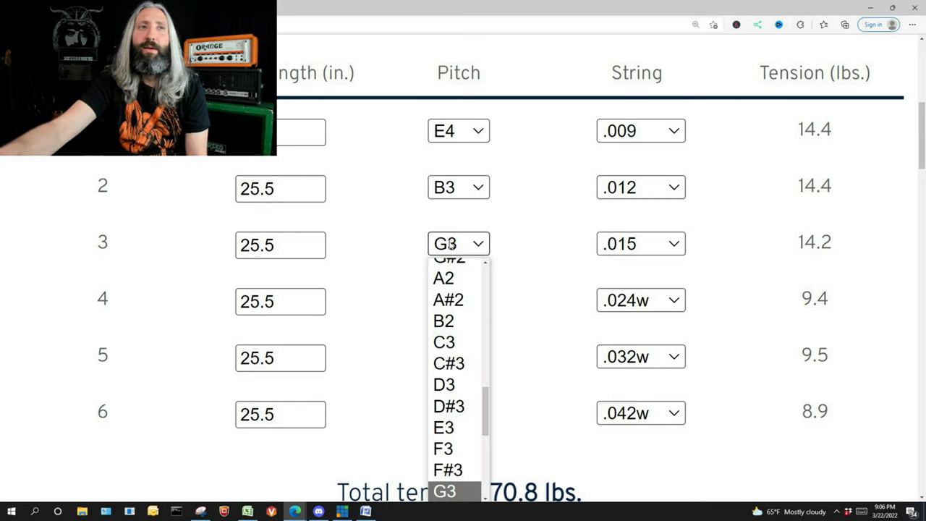
click(449, 406)
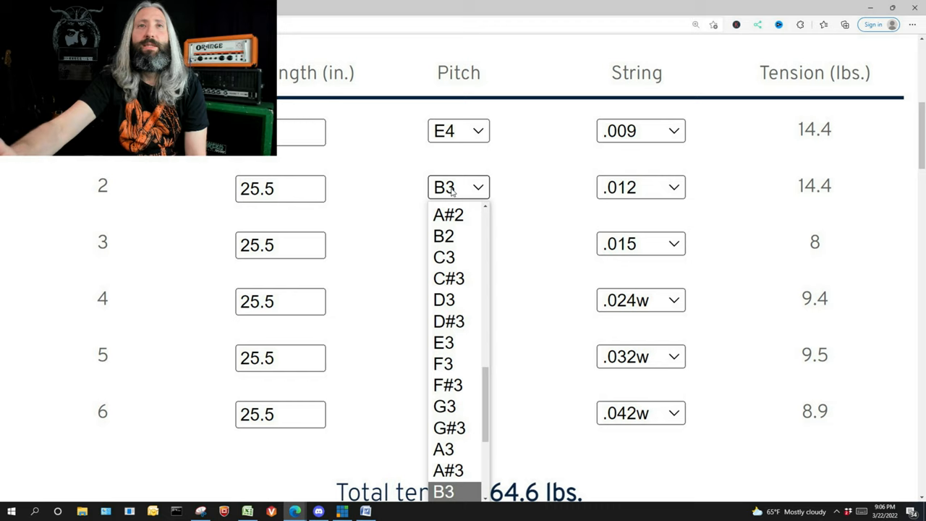
click(448, 384)
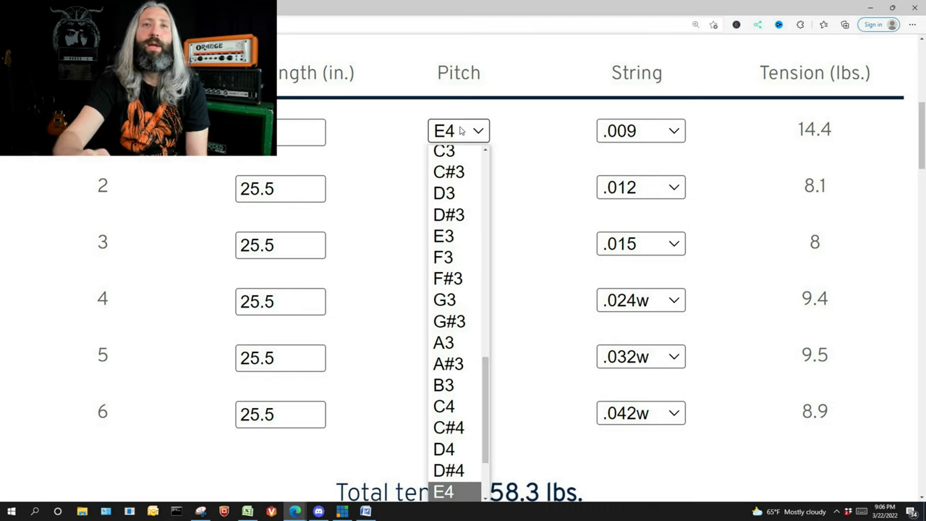
click(444, 384)
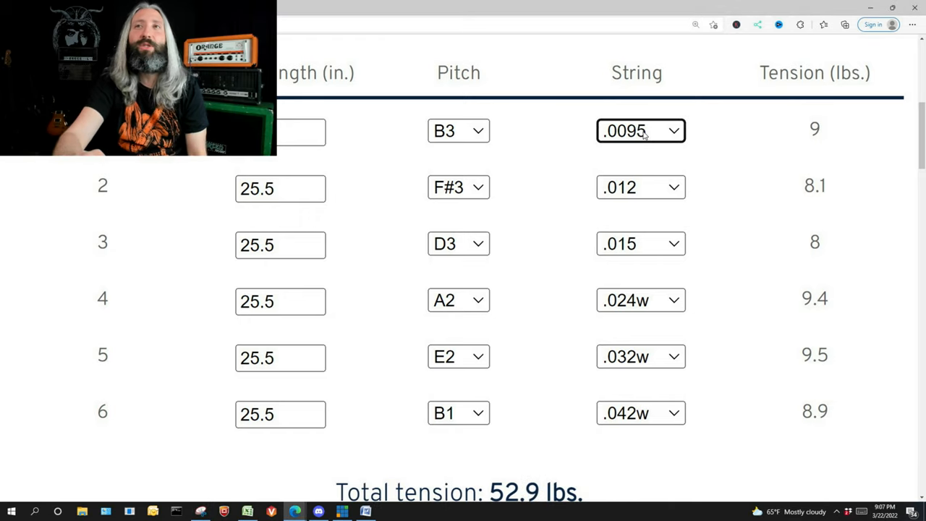
Try heavier gauges, settling strings 1–3 on .012, .016 and .020p.
click(639, 130)
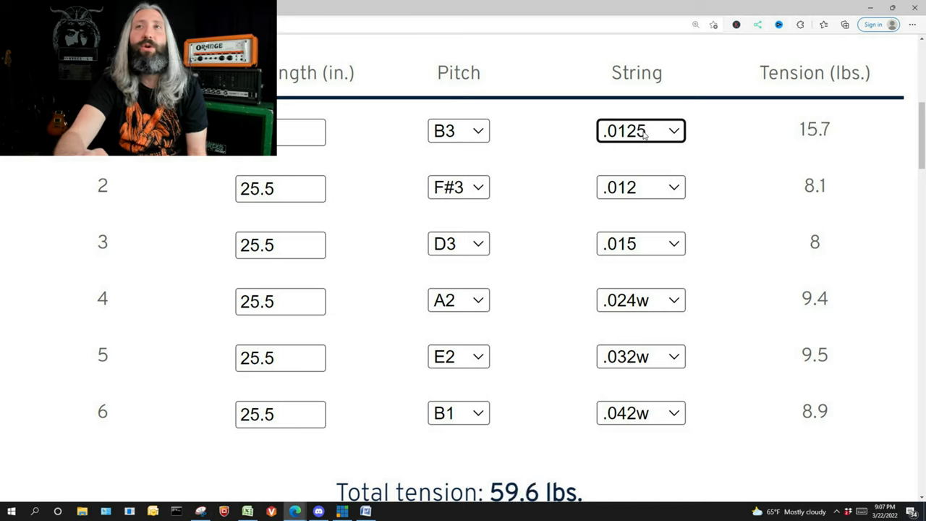
click(639, 130)
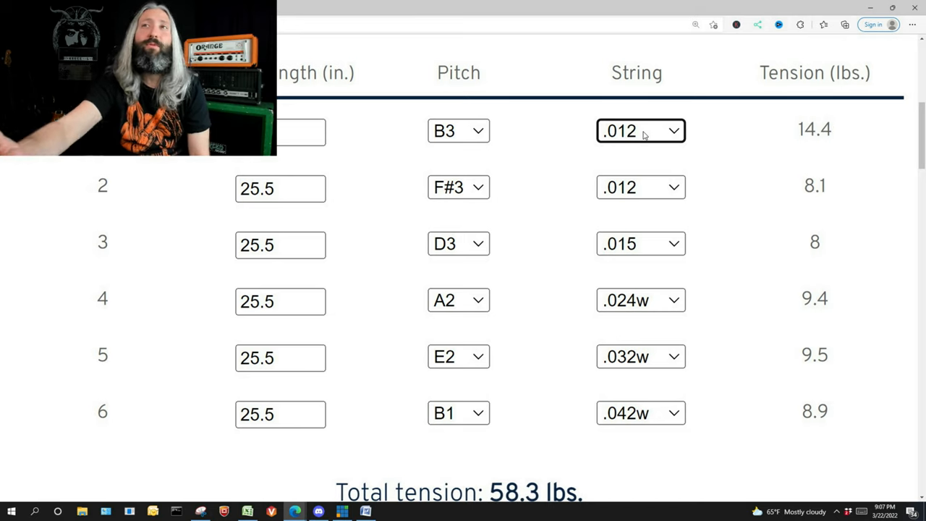
mouse_move(640, 186)
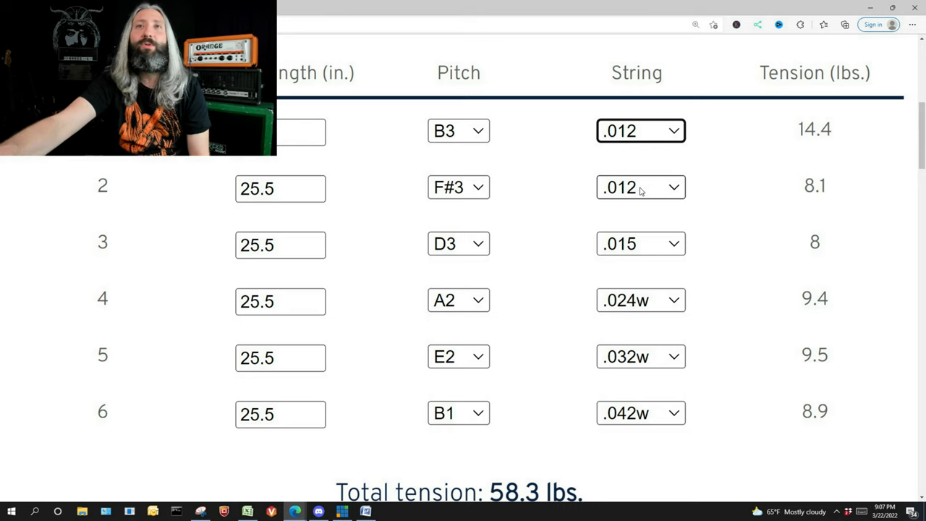
click(639, 187)
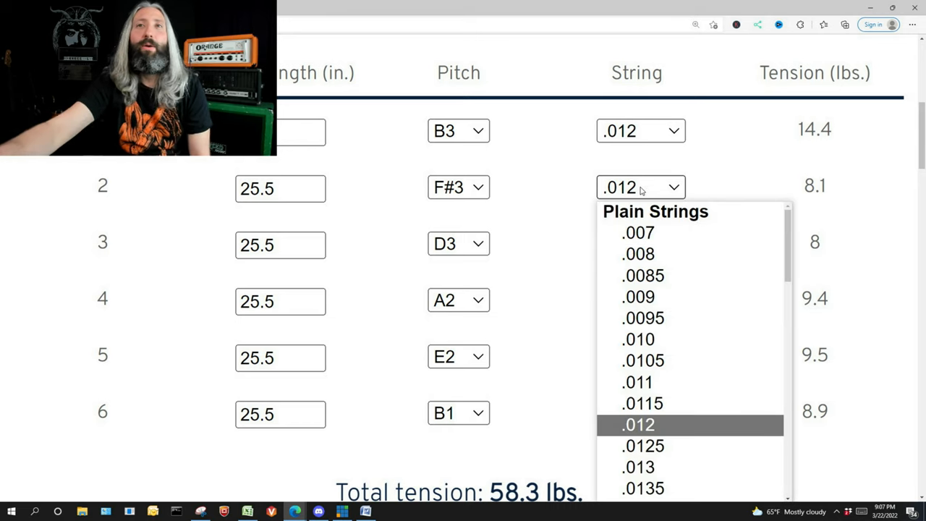
click(642, 446)
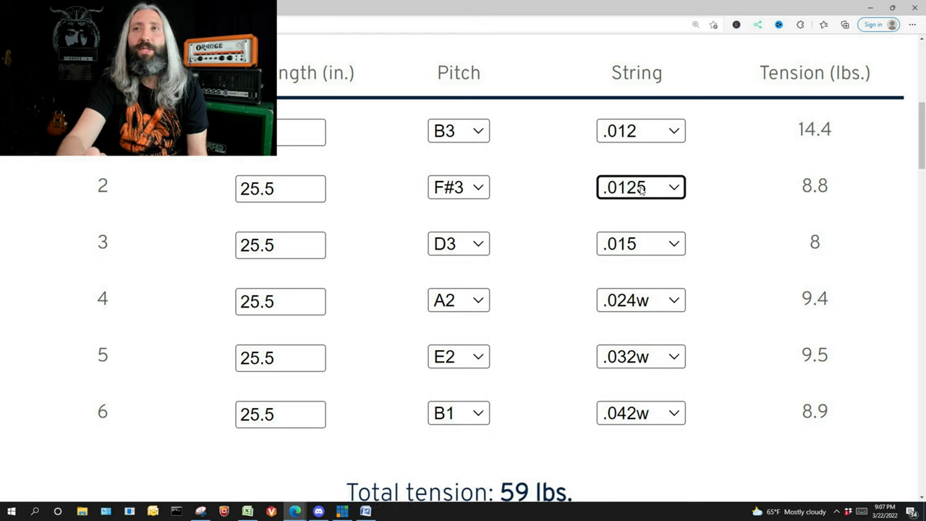
click(640, 187)
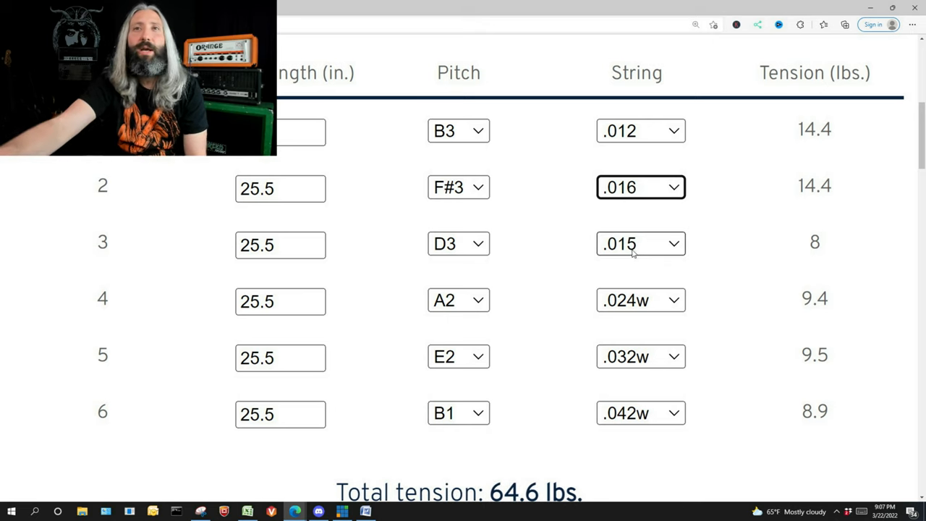
click(639, 243)
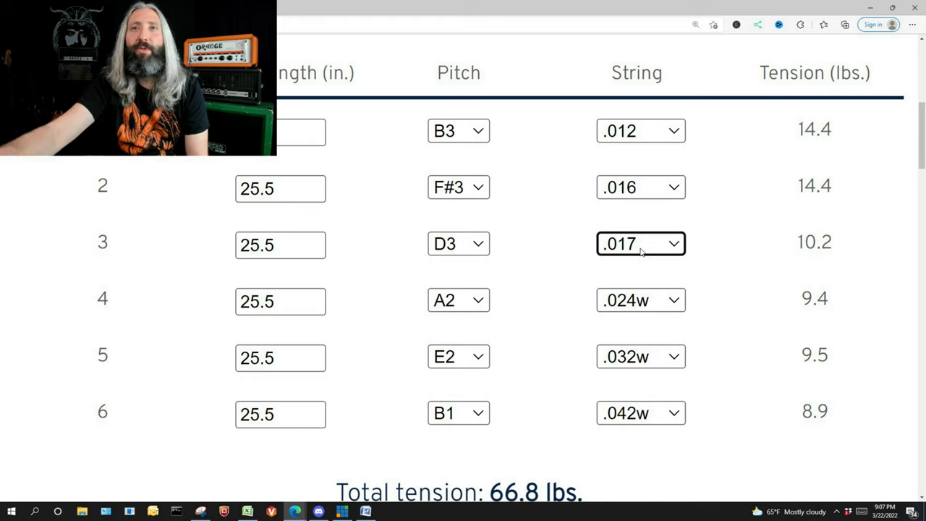
click(640, 243)
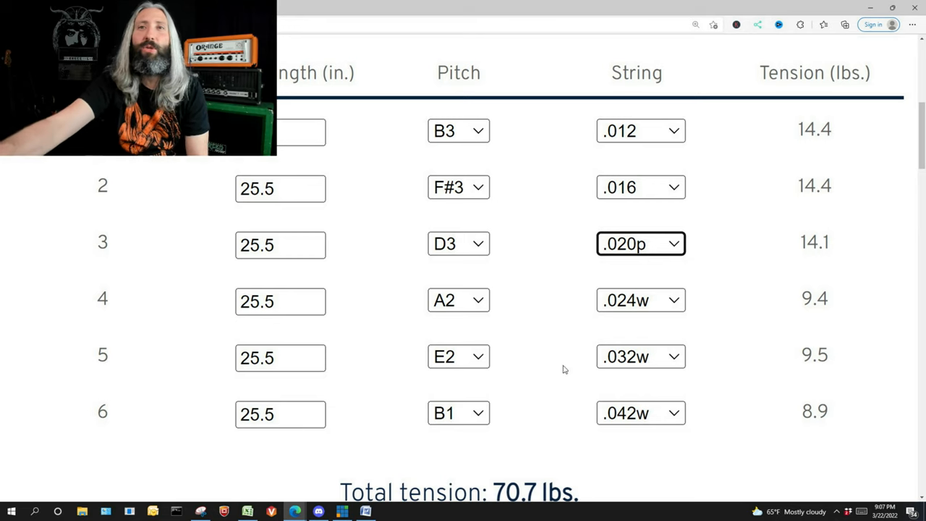
Raise strings 4, 5 and 6 to .032w, .044w and .056w.
click(640, 300)
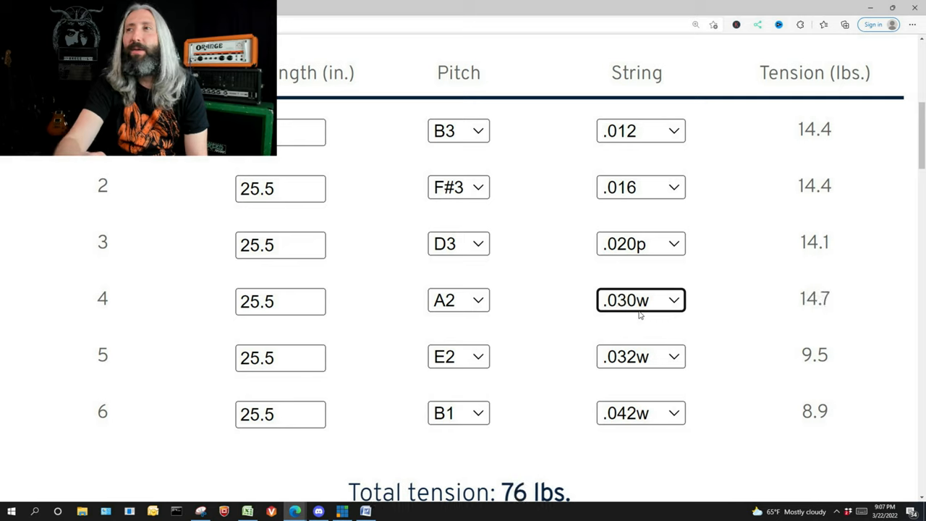
click(640, 300)
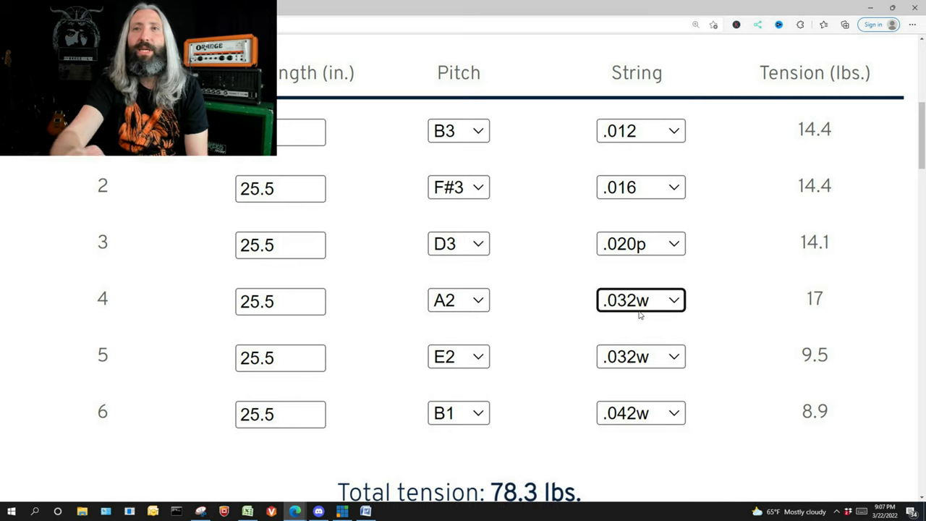
mouse_move(634, 362)
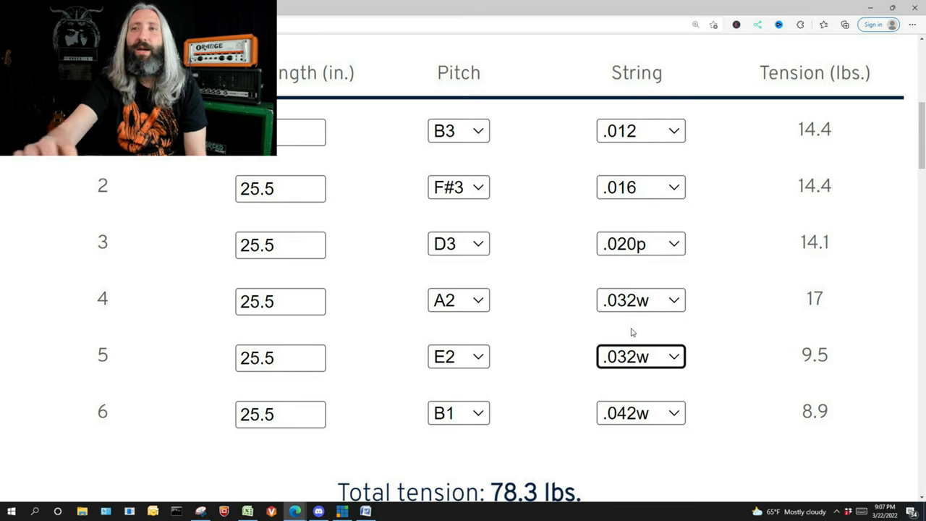
click(640, 356)
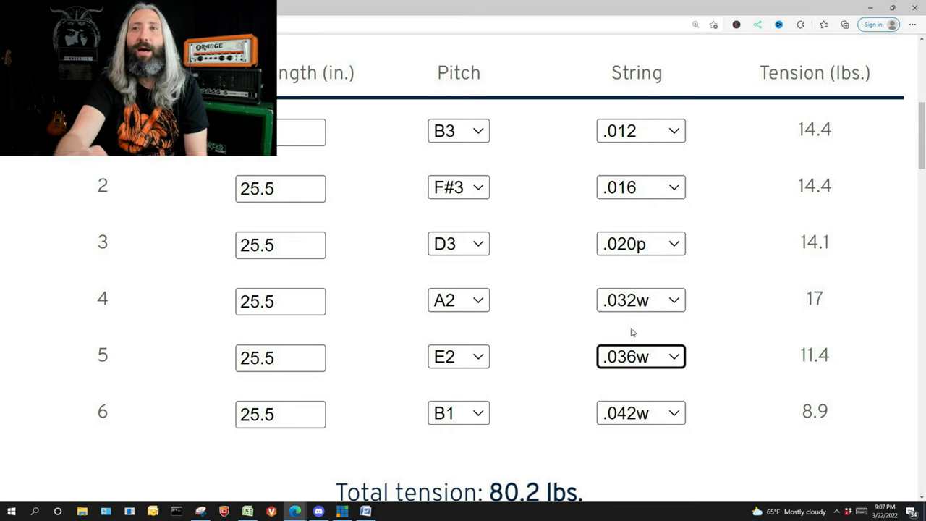
click(639, 355)
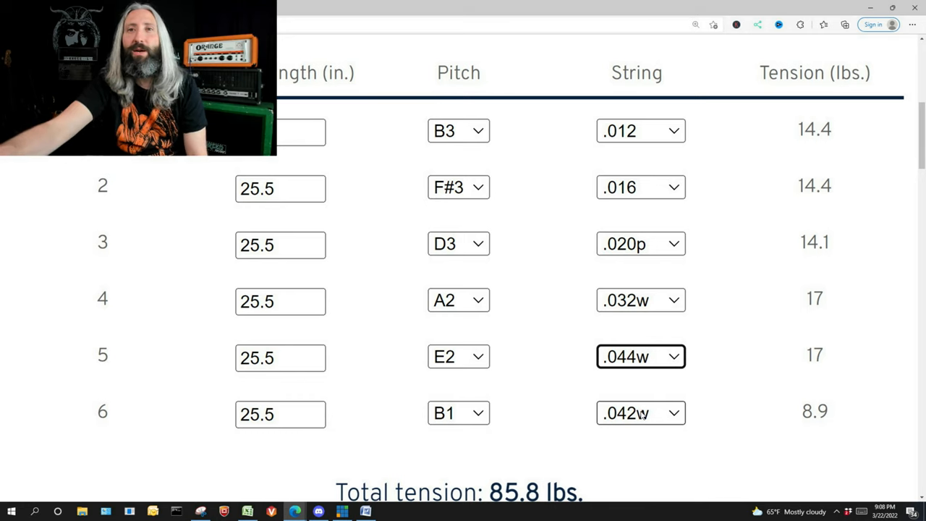
click(640, 412)
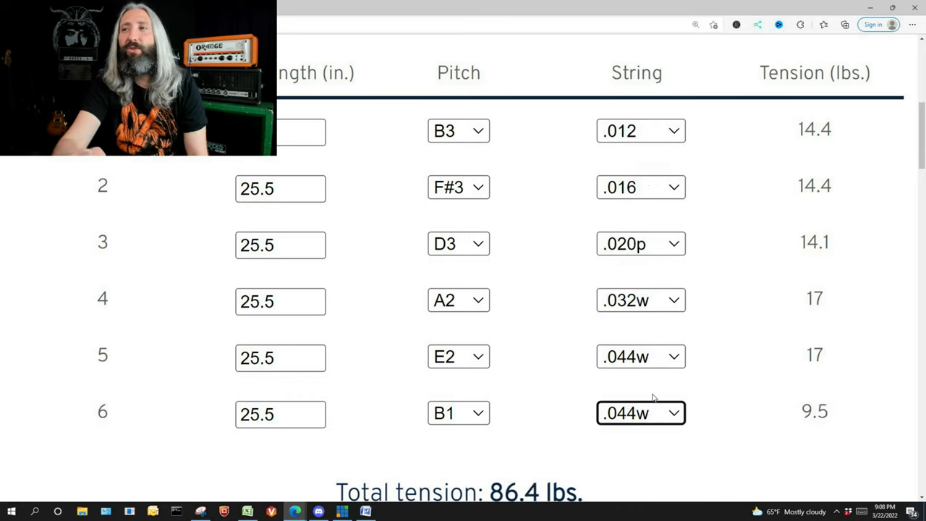
click(639, 412)
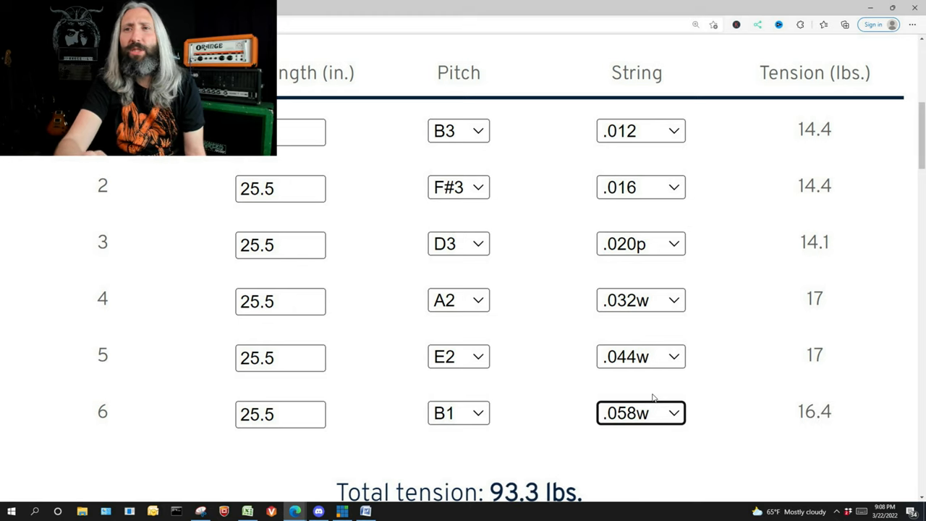
click(639, 412)
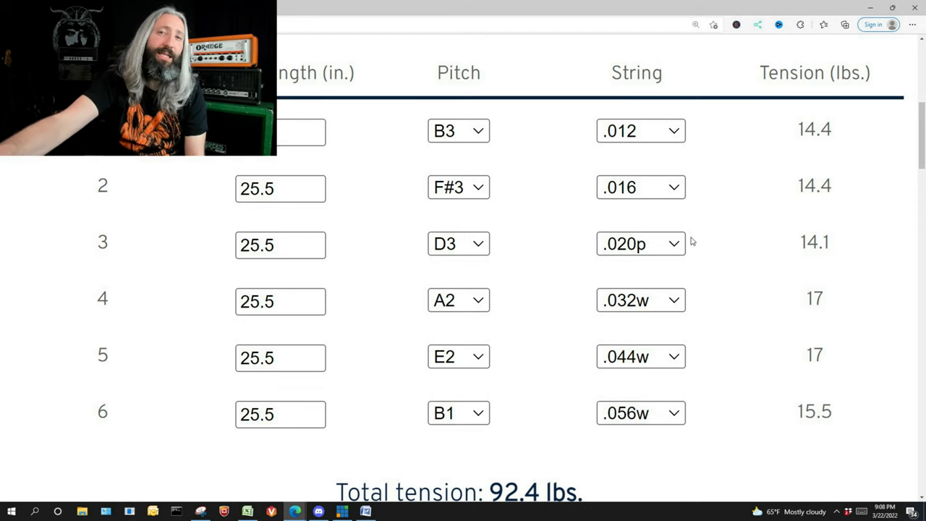
mouse_move(429, 470)
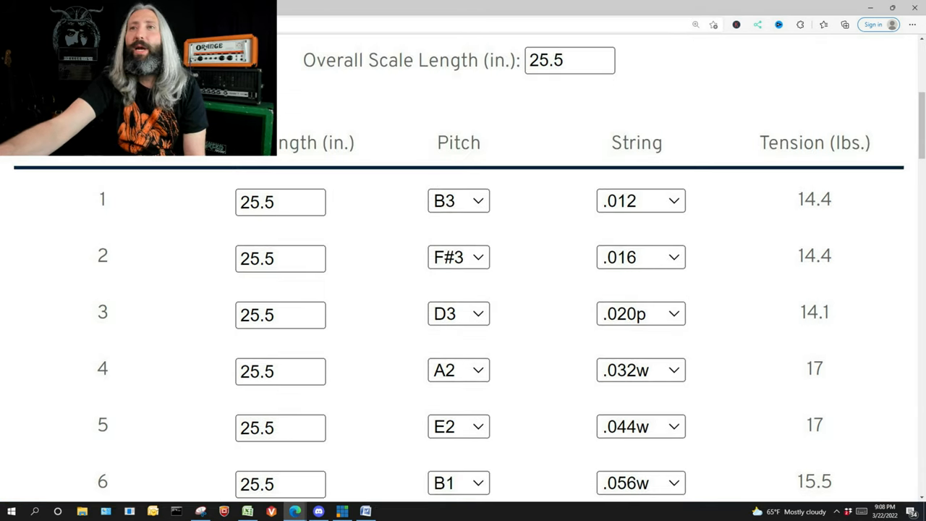
scroll(down, 3)
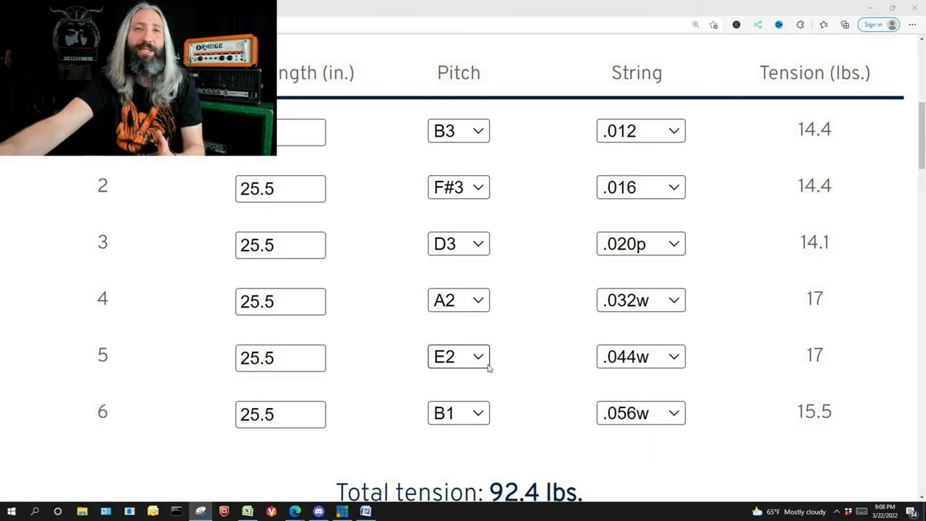
Retune string 6 down to A1.
click(289, 132)
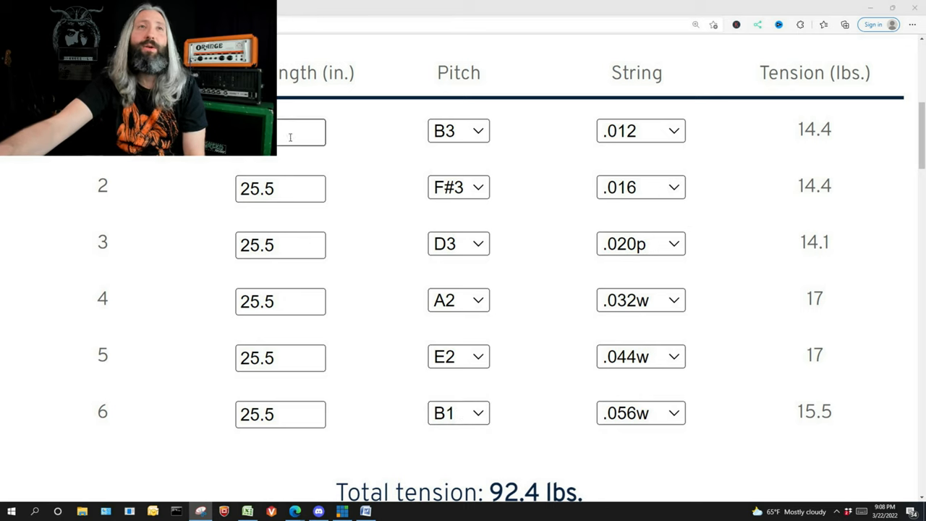
mouse_move(640, 186)
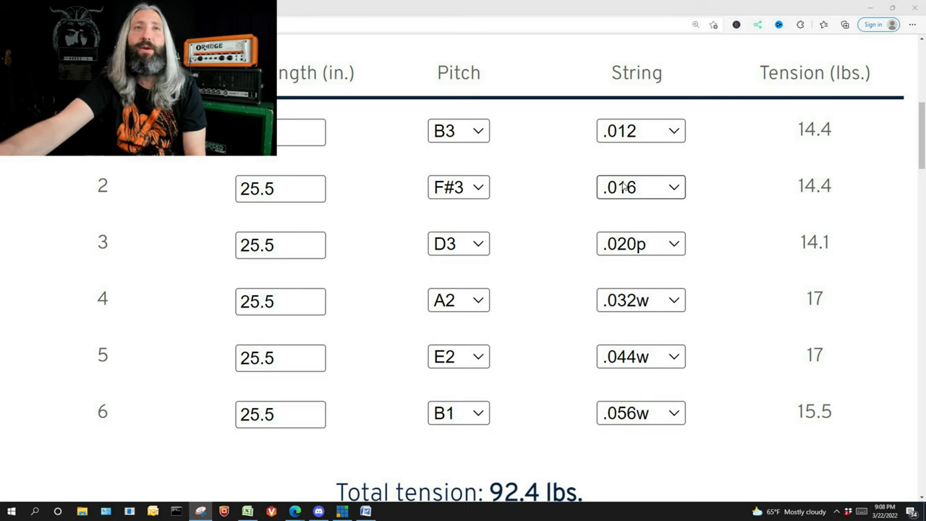
click(458, 412)
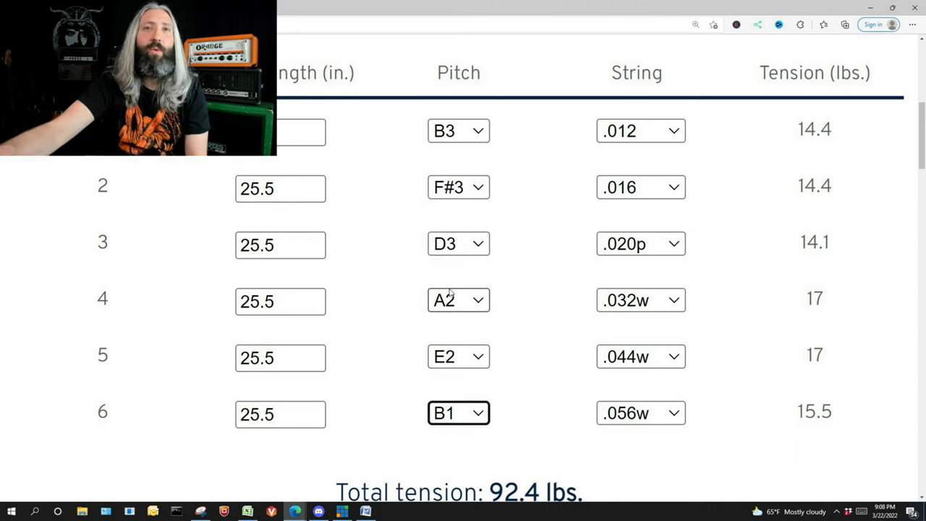
click(459, 413)
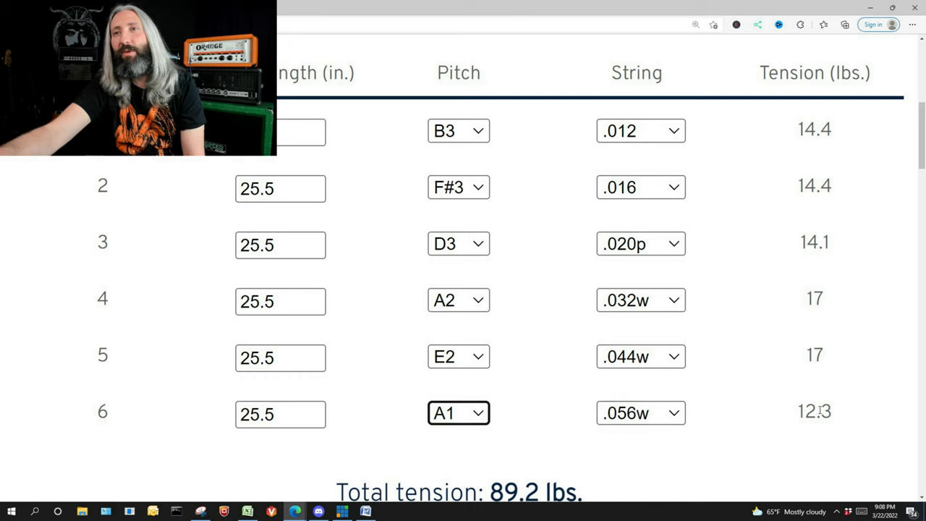
Try .064w and .062w on string 6, settling on .064w.
click(640, 412)
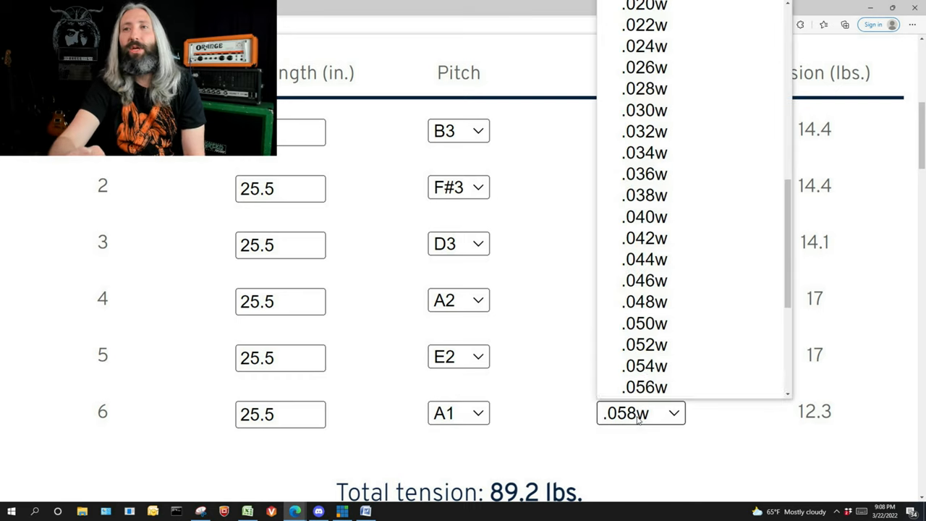
click(643, 412)
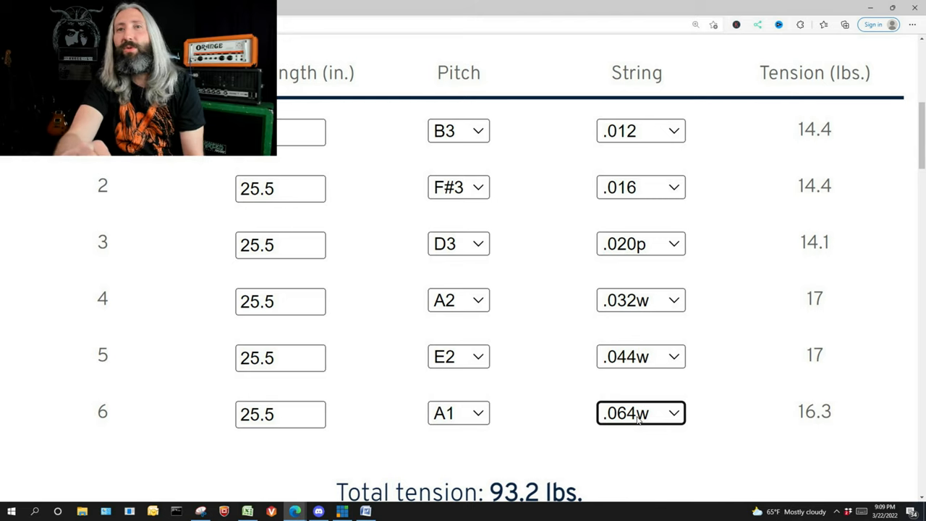
click(639, 412)
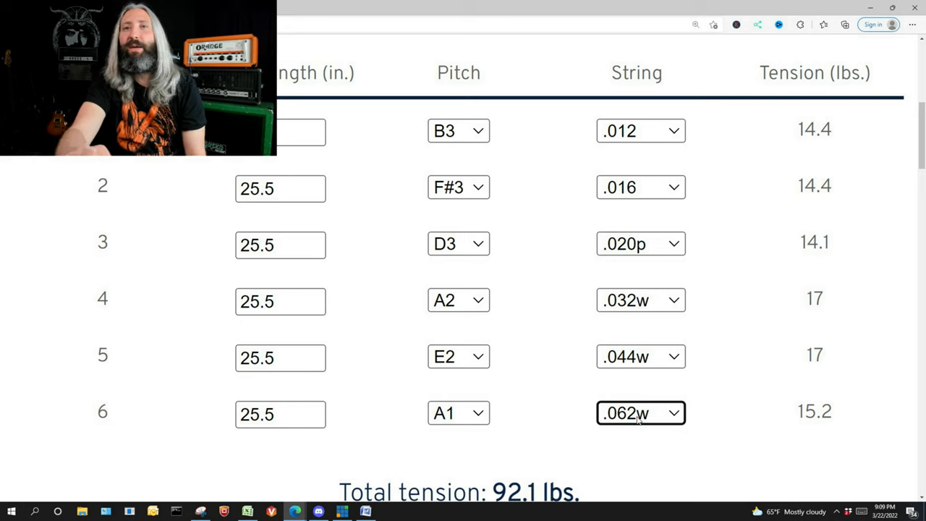
click(639, 413)
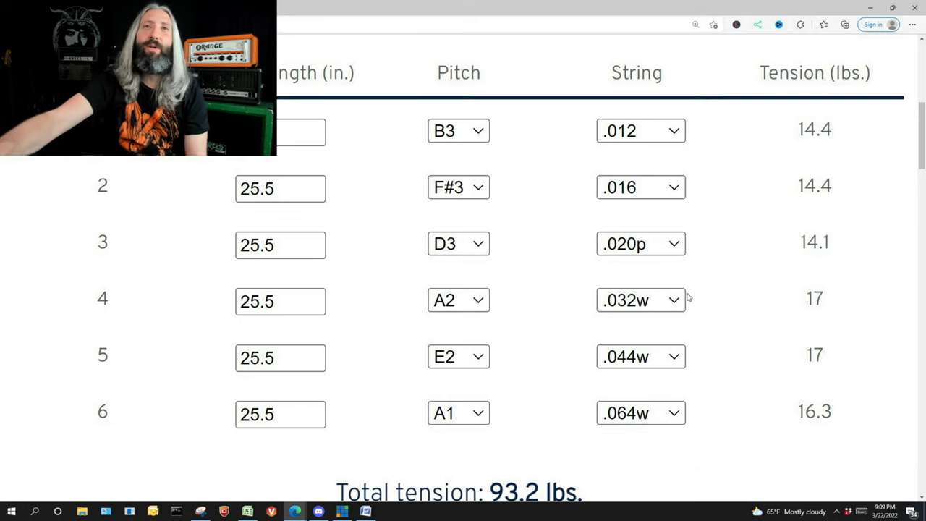
mouse_move(553, 180)
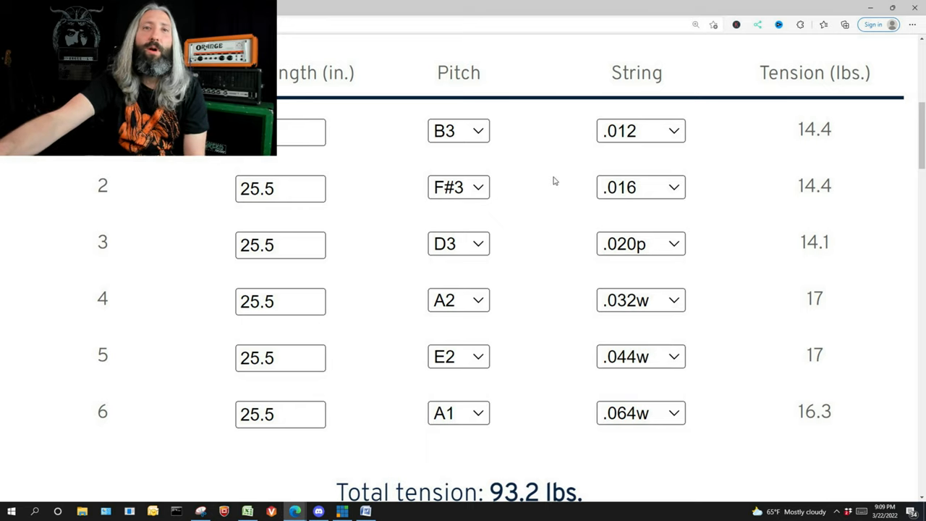
mouse_move(563, 260)
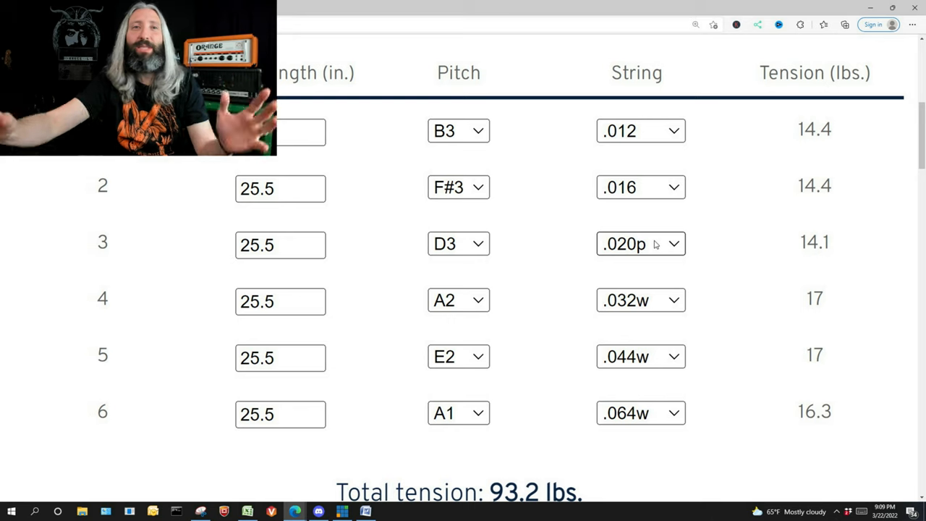
Return string 6 to B1 and open the custom set product page via GET IT HERE.
click(458, 413)
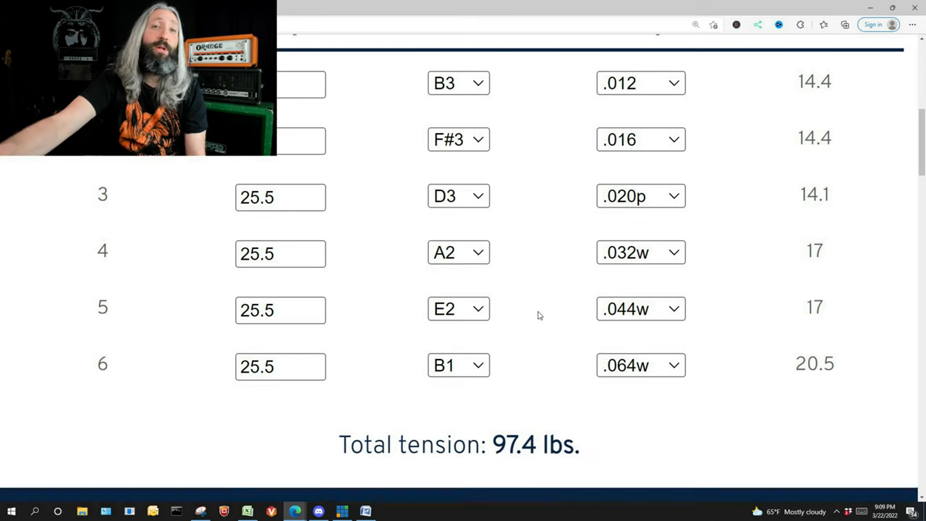
scroll(down, 3)
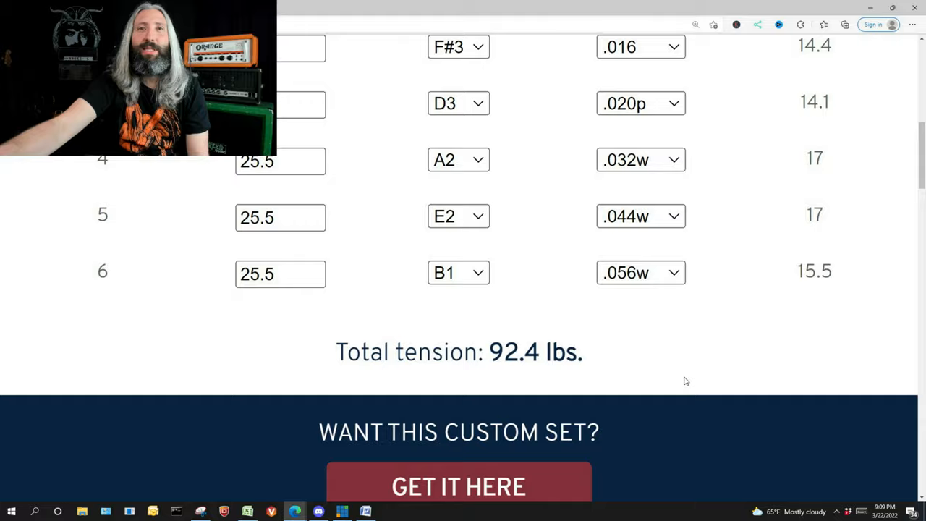
scroll(down, 3)
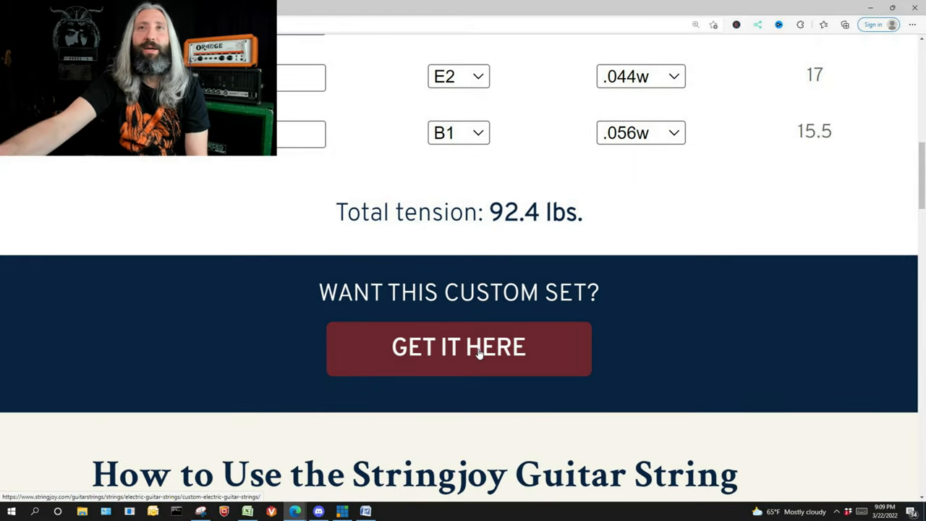
click(459, 348)
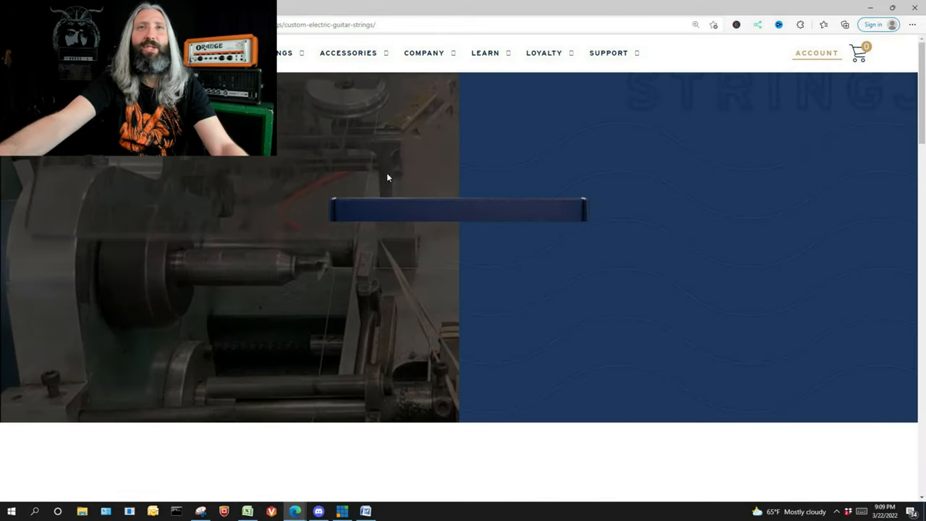
Pick gauges .012, .016, .020P, .032, .044 and .056, then add the set to the cart.
scroll(down, 3)
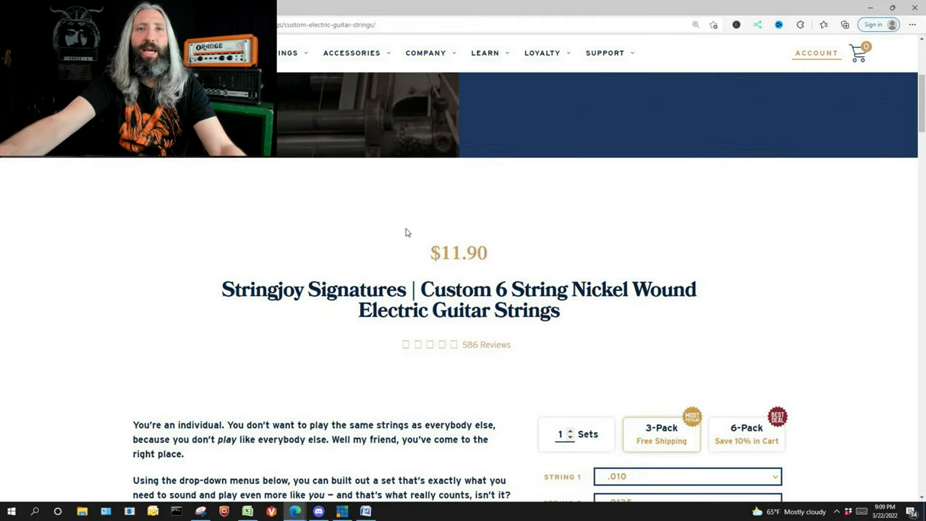
scroll(down, 3)
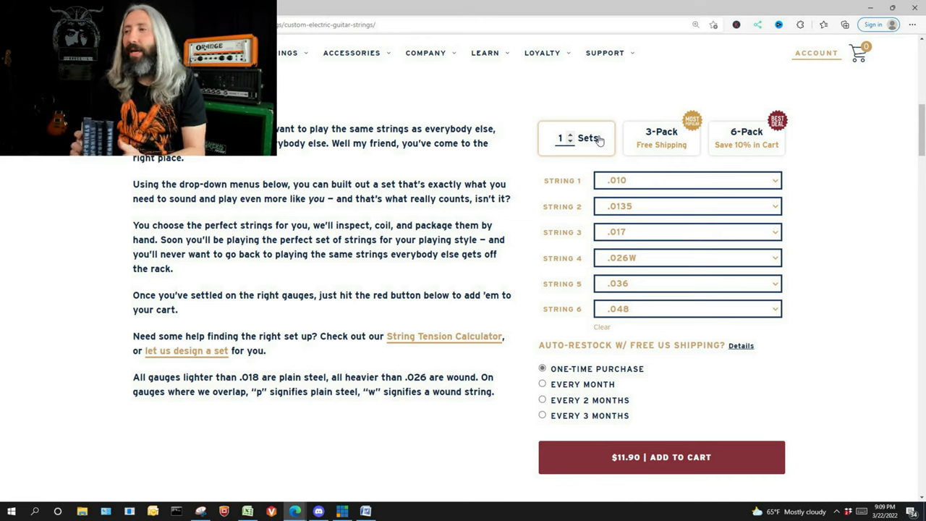
mouse_move(660, 188)
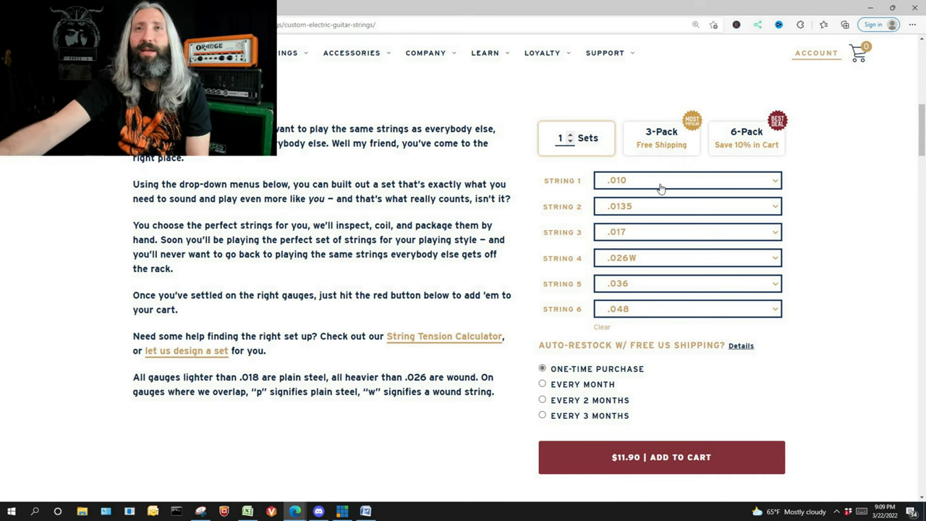
click(685, 206)
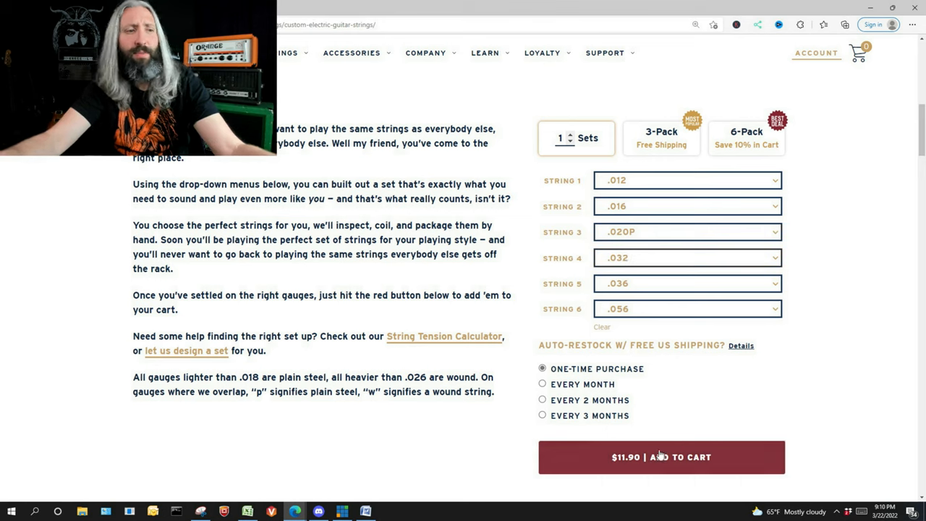
click(686, 283)
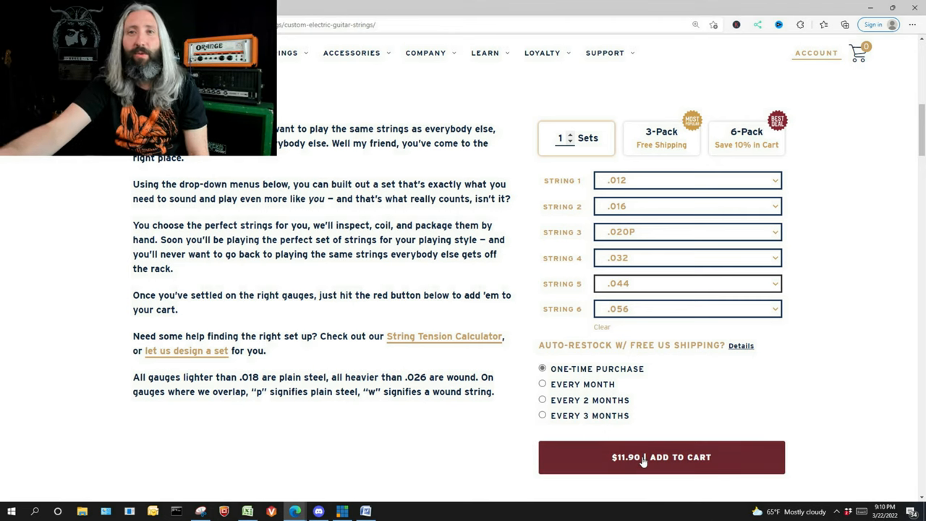
click(661, 456)
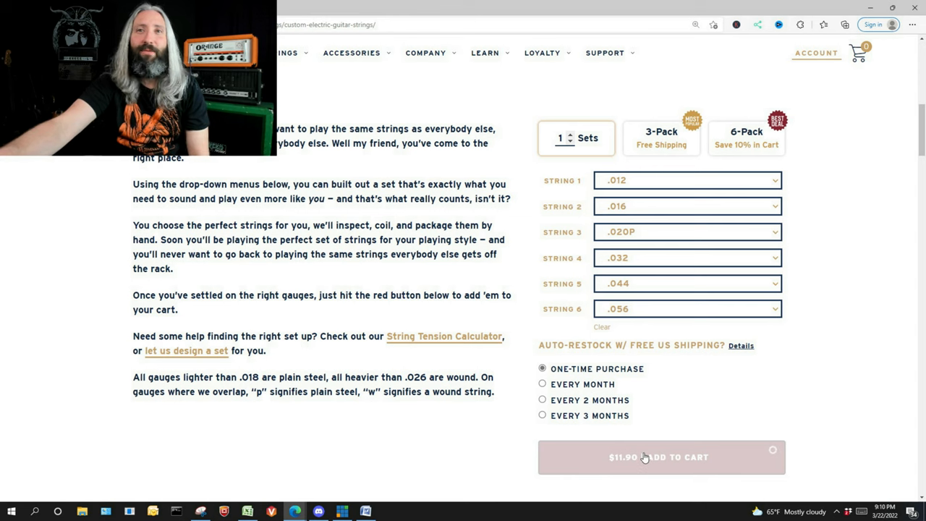
click(658, 456)
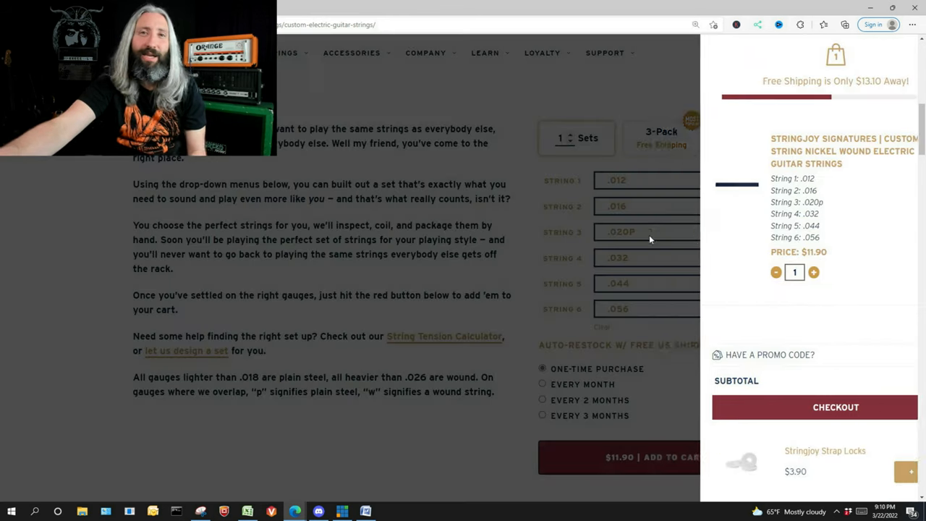